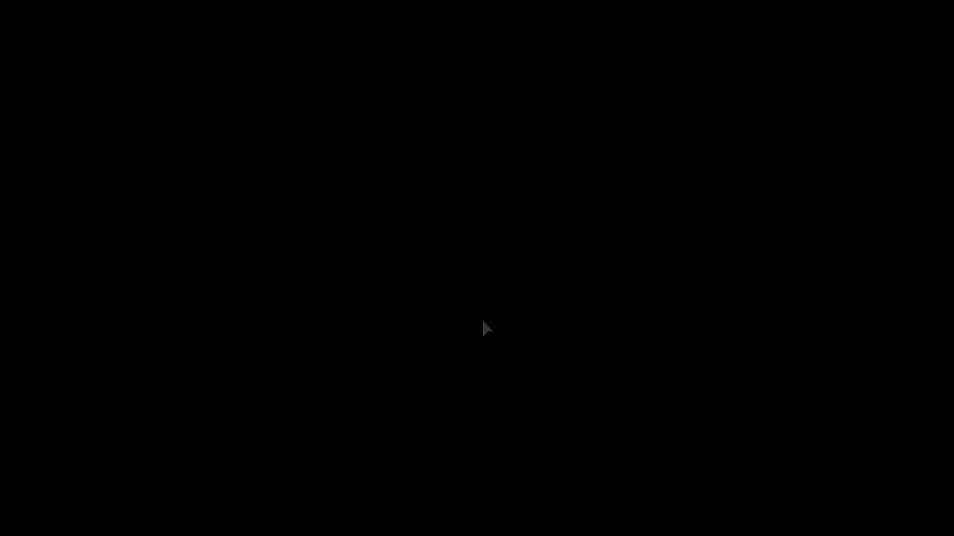
mouse_move(481, 315)
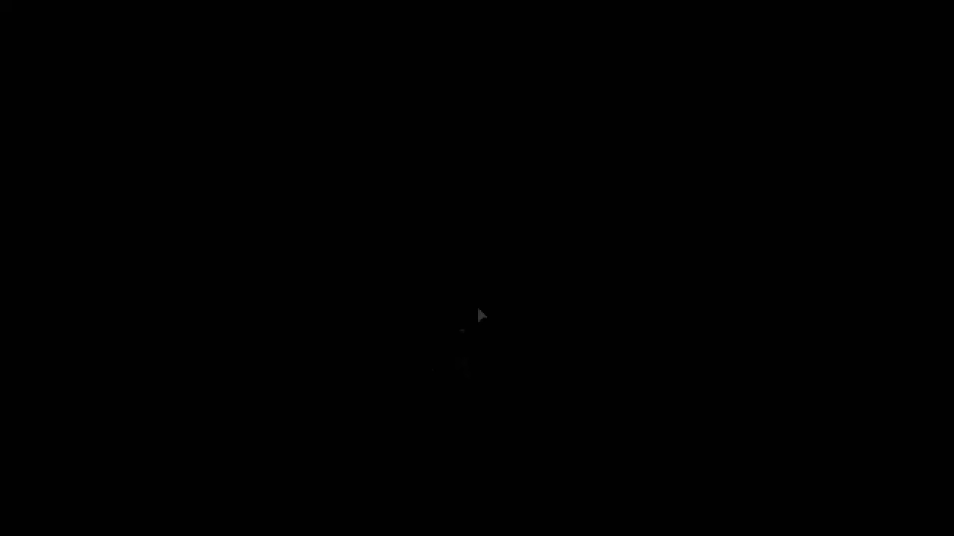